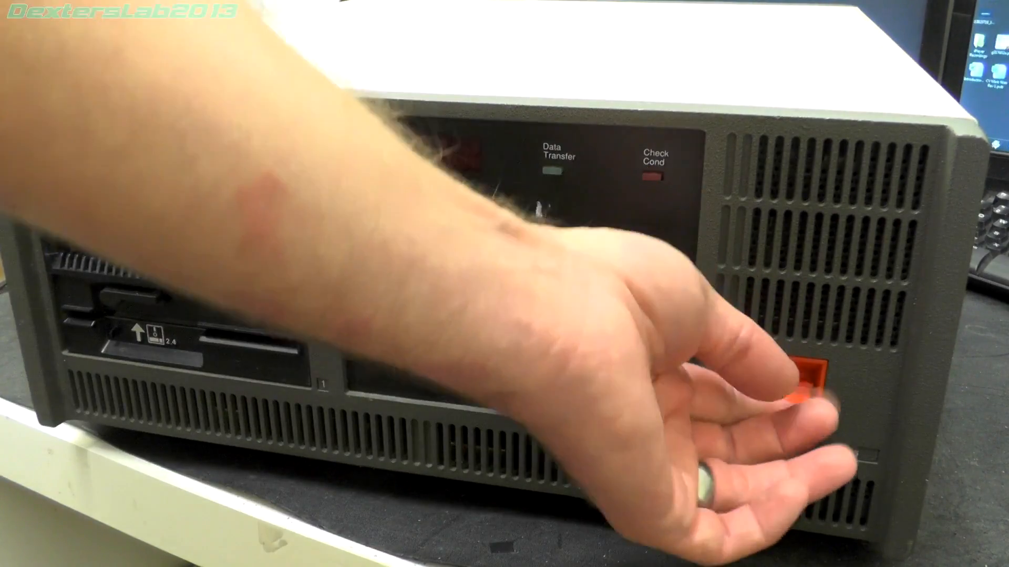
pyautogui.click(808, 379)
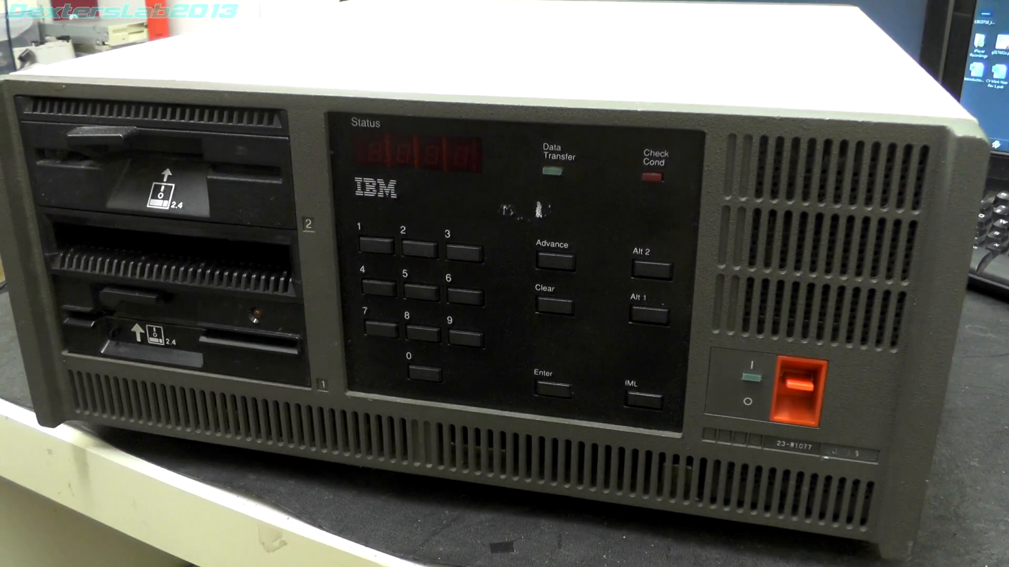